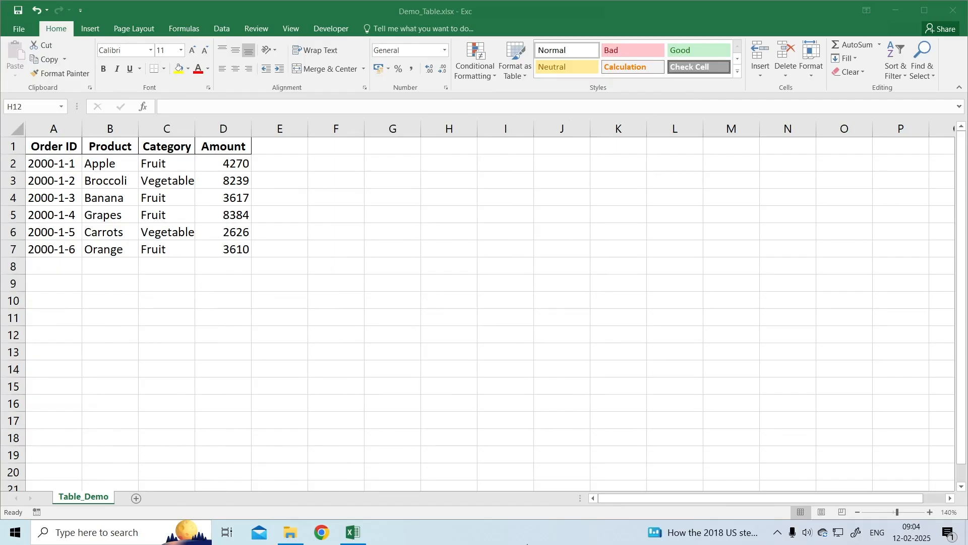
Step: On the View tab, switch the order-table sheet to Page Layout view
left_click(448, 334)
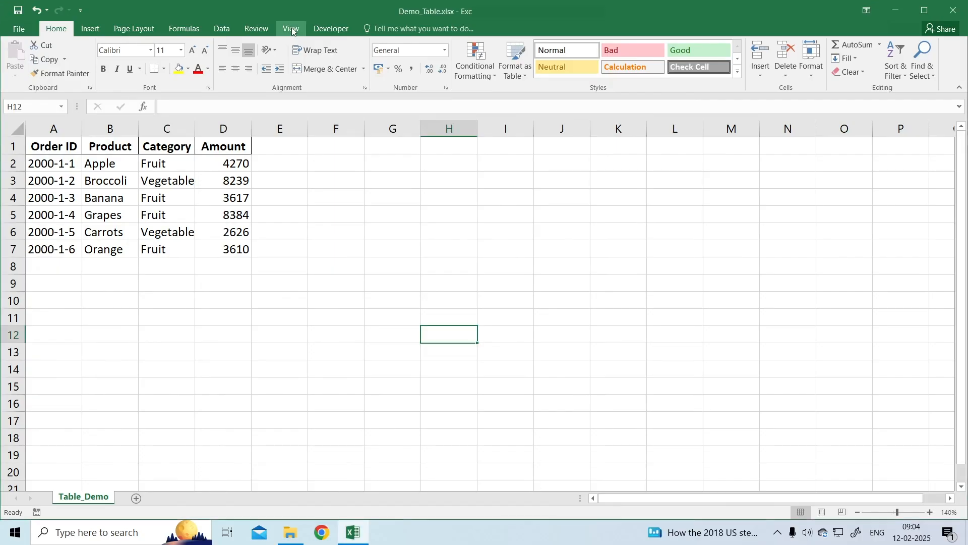
left_click(290, 28)
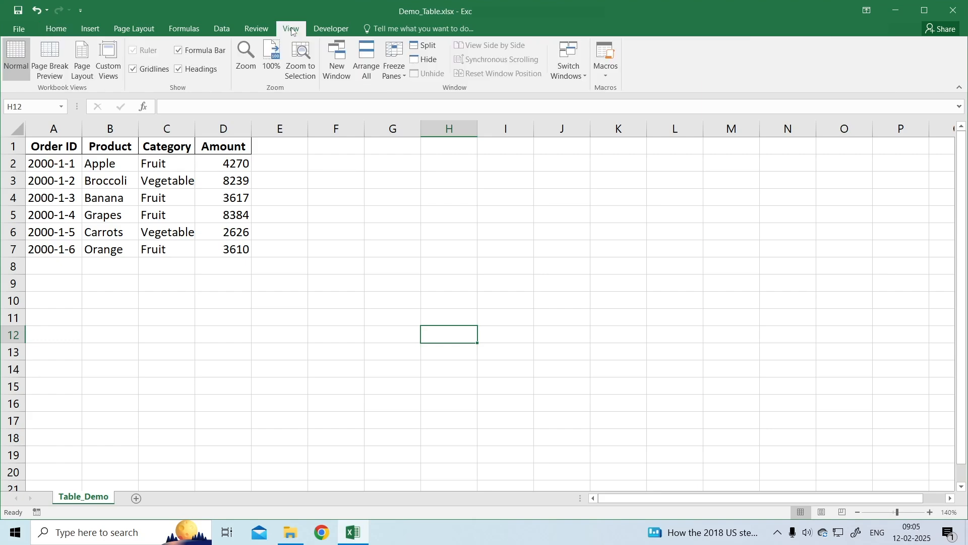
left_click(82, 60)
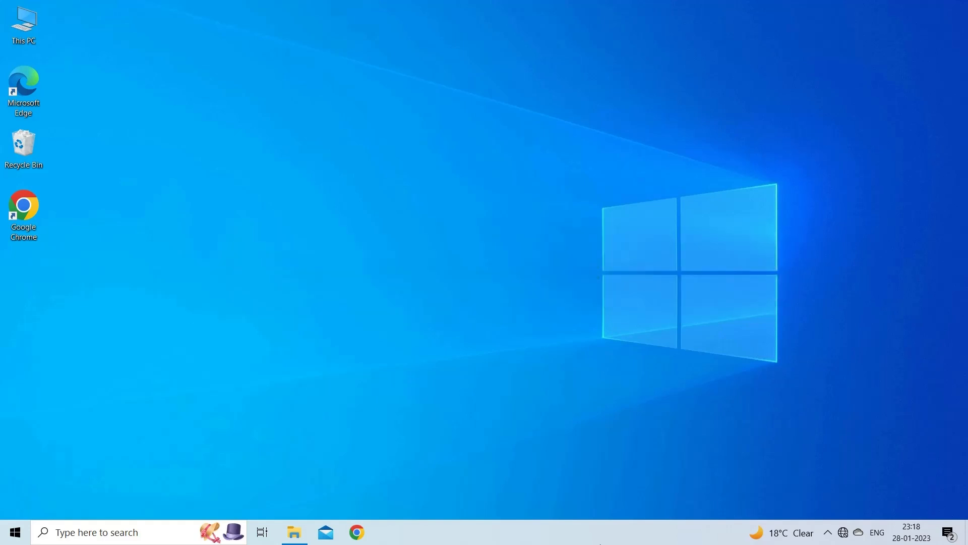
Step: Bring up Excel and open the Excel Options window from File
left_click(352, 531)
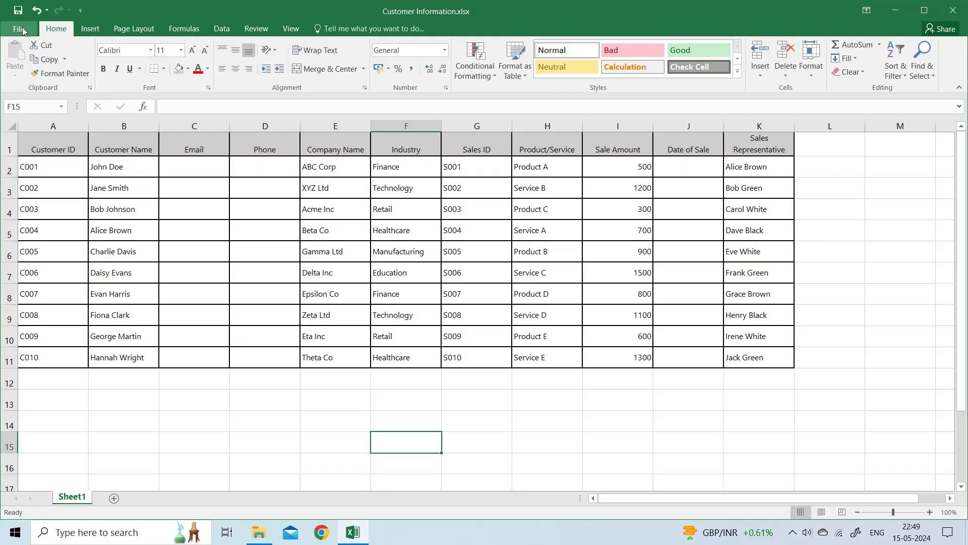
left_click(22, 29)
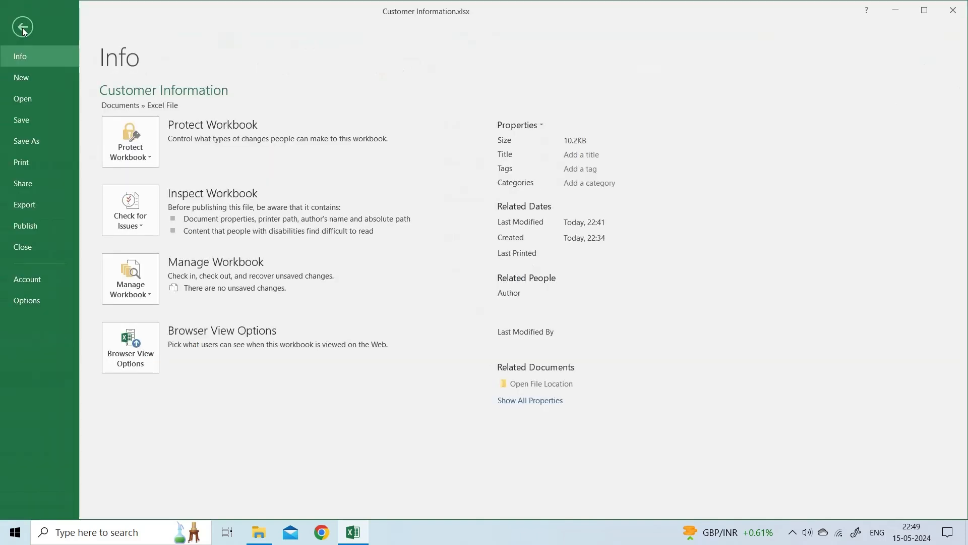
mouse_move(20, 40)
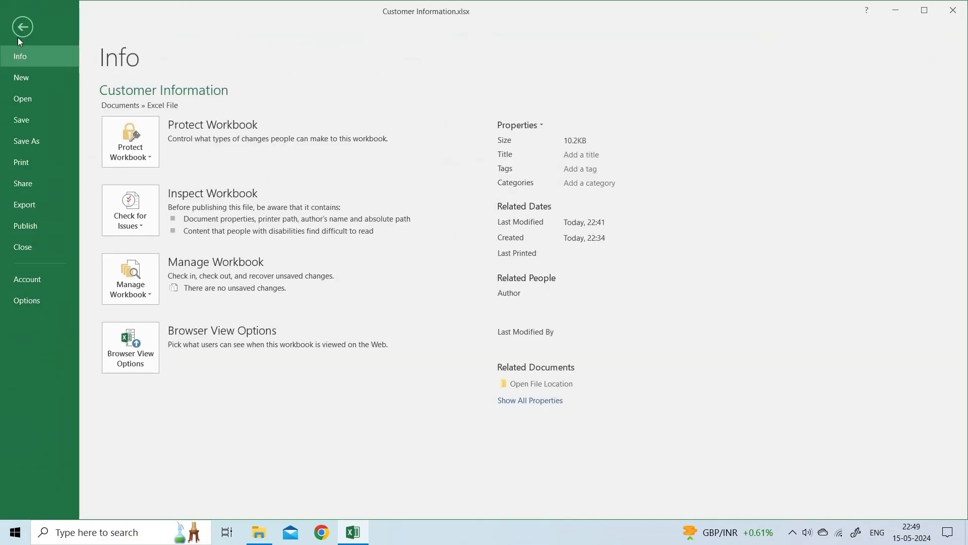
left_click(26, 301)
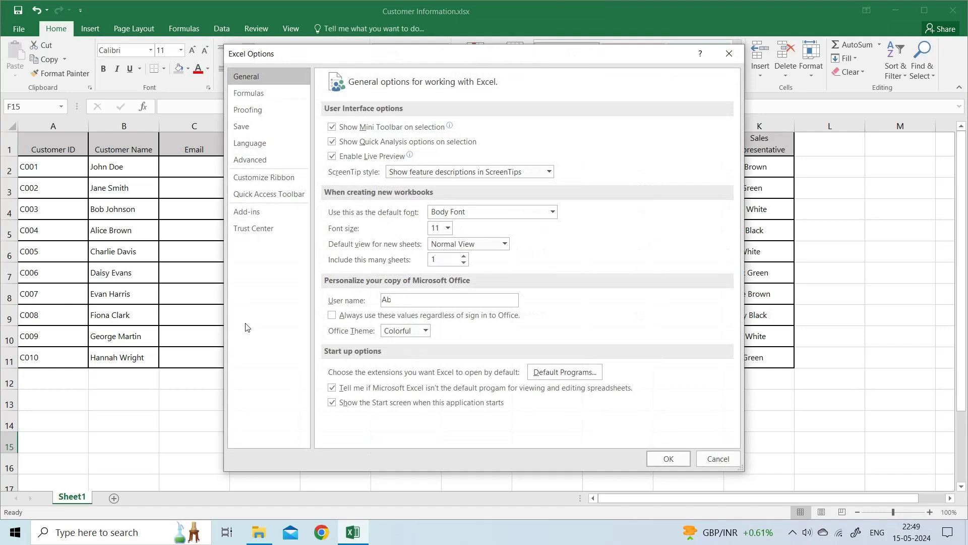
Step: Under Save, set the default file format to Excel Workbook (*.xlsx)
left_click(242, 126)
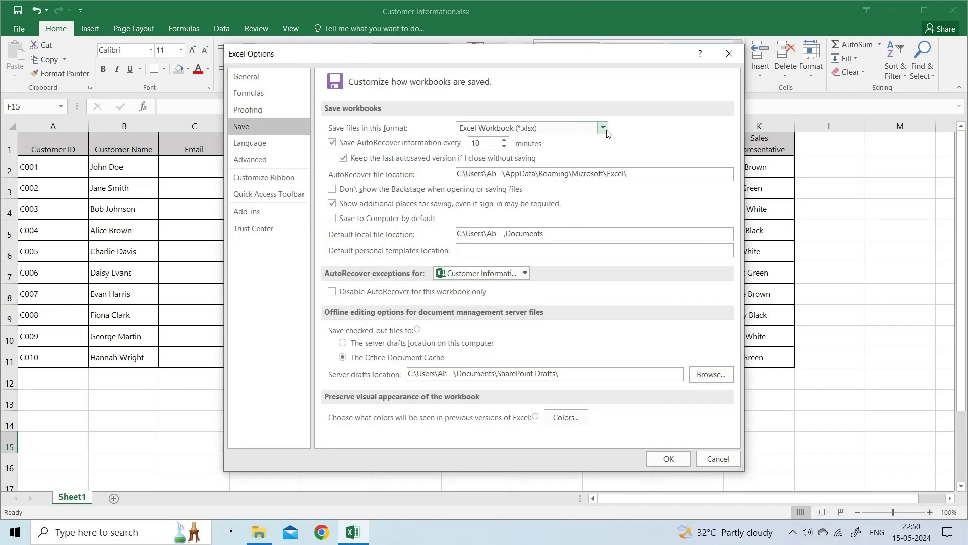
left_click(602, 128)
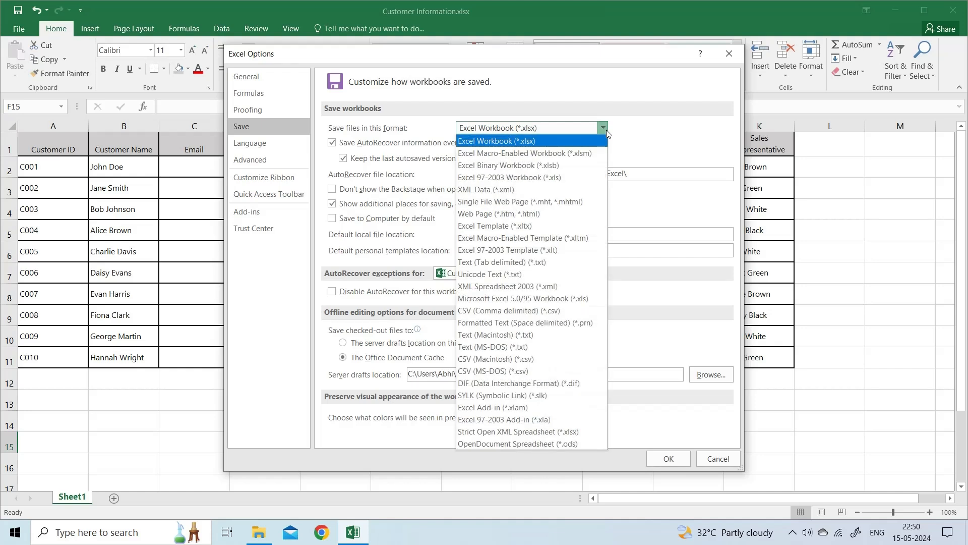
mouse_move(531, 250)
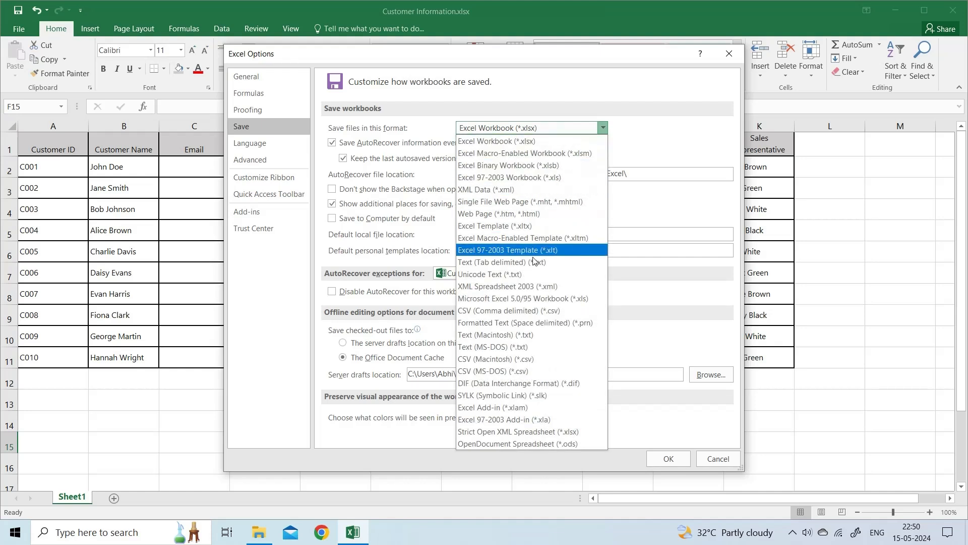
mouse_move(531, 141)
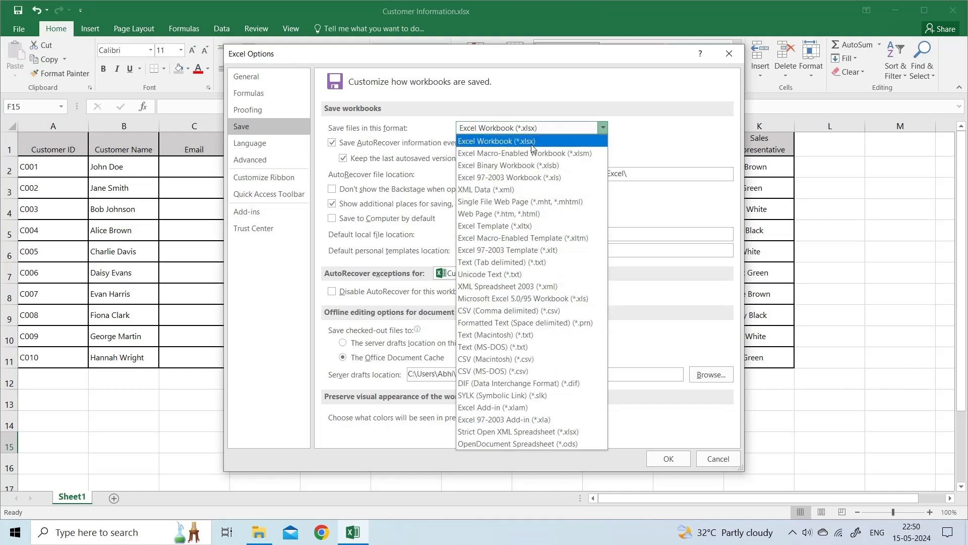
left_click(497, 141)
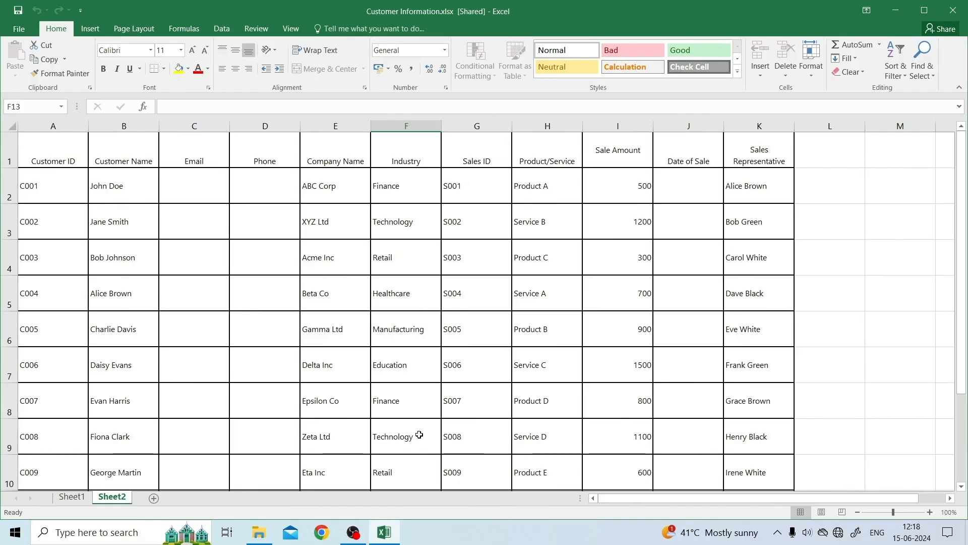
Step: From File > Account, run Update Options > Update Now to check for Office updates
left_click(19, 28)
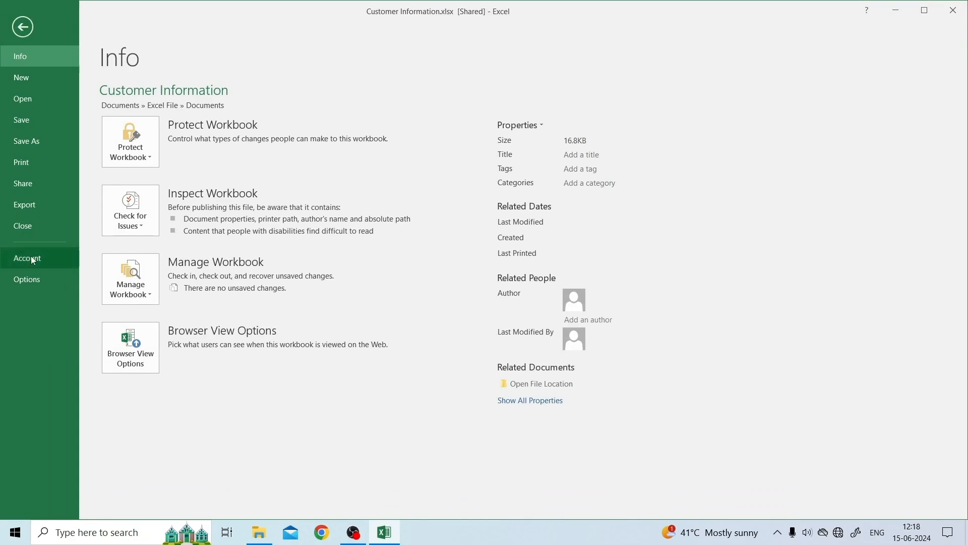
left_click(27, 257)
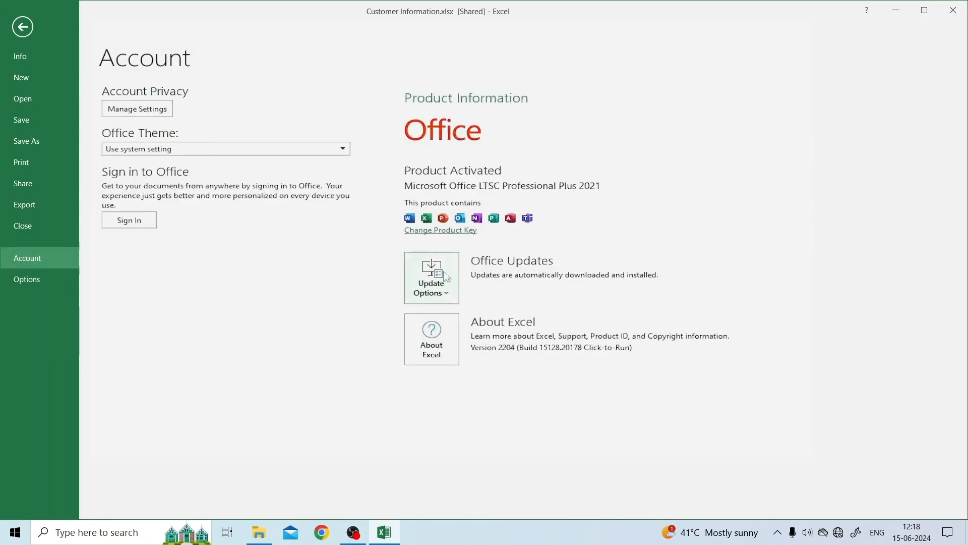
left_click(431, 278)
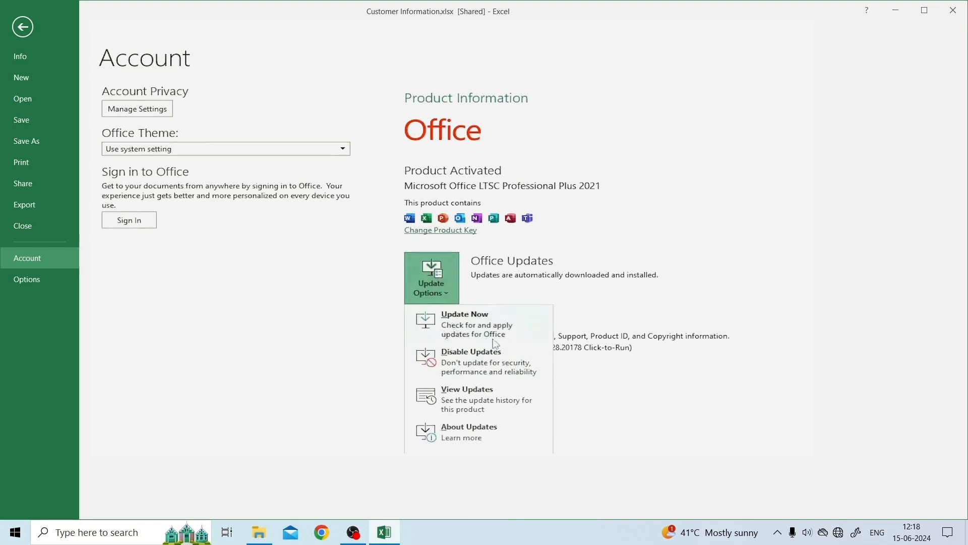
left_click(464, 314)
type("control panel")
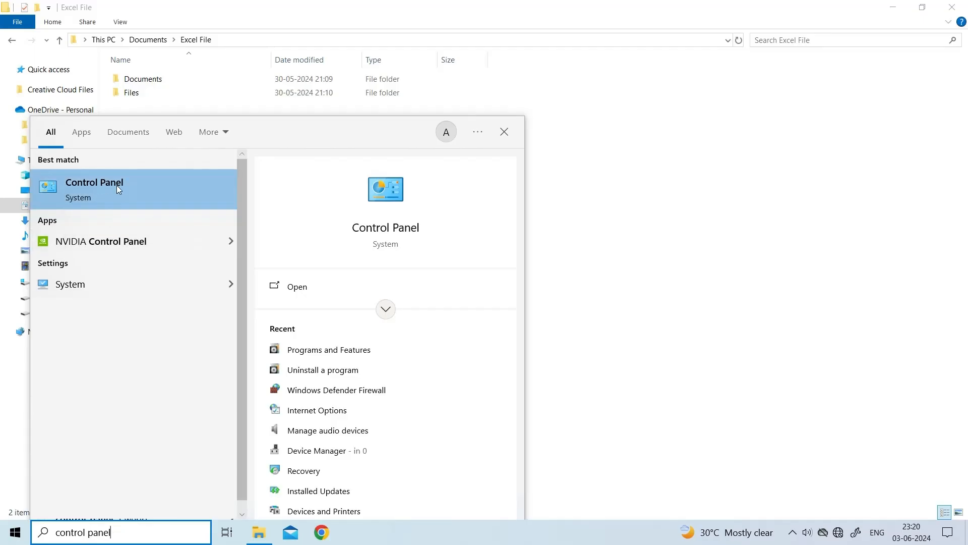
Step: Open Control Panel's Programs and Features list of installed programs
left_click(94, 182)
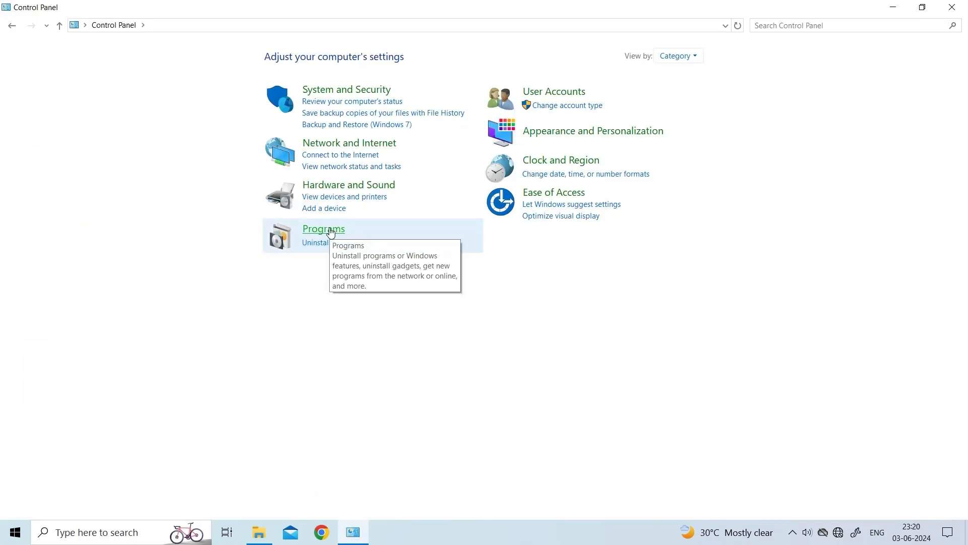
left_click(323, 229)
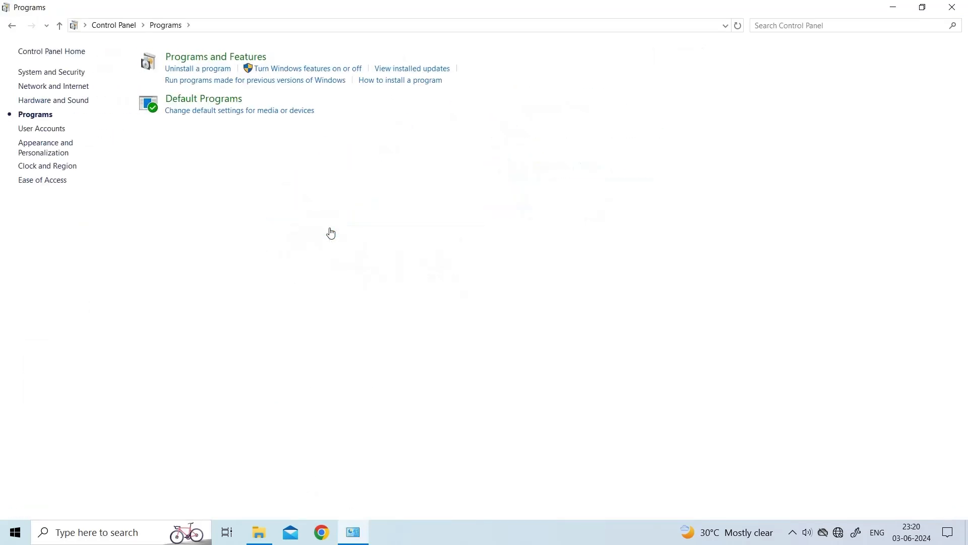
mouse_move(216, 56)
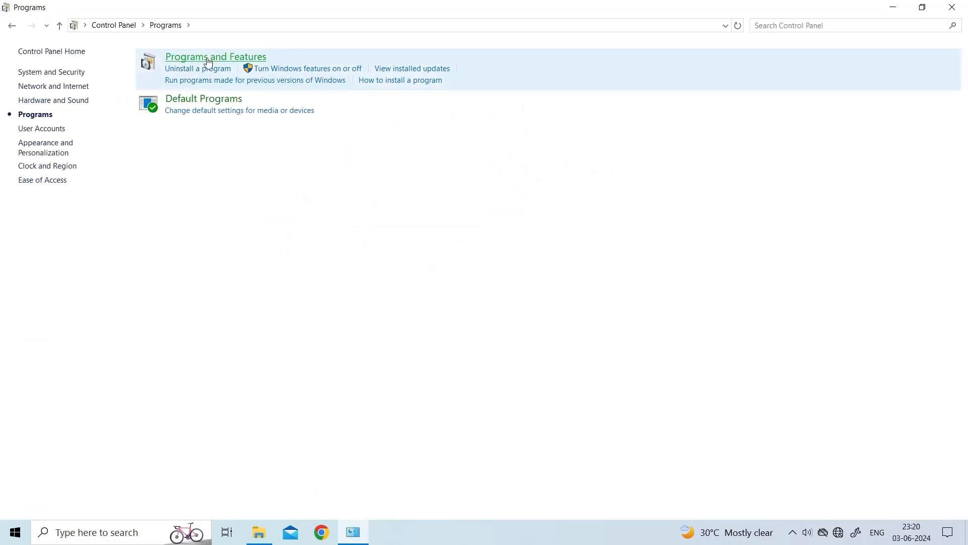
left_click(215, 57)
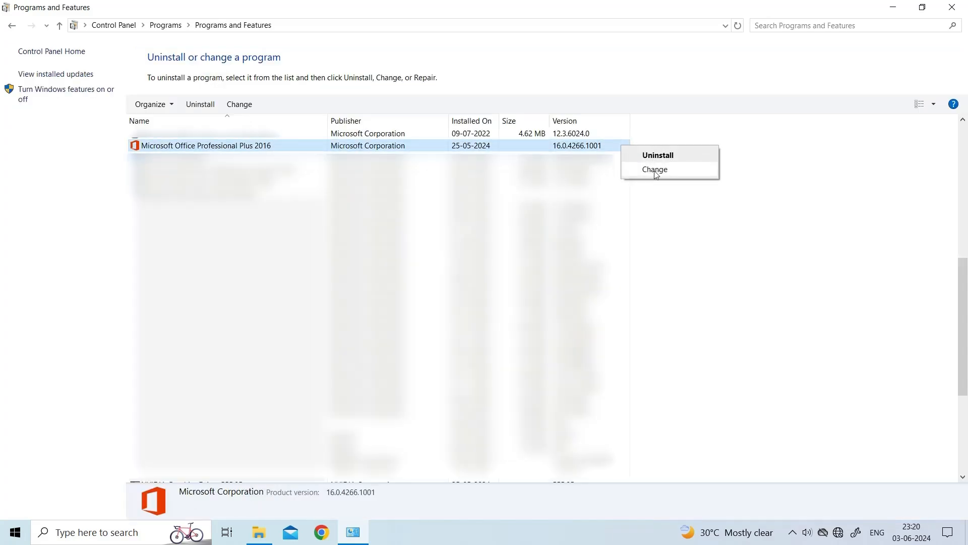
Step: Change Microsoft Office Professional Plus 2016 and select Repair
left_click(654, 170)
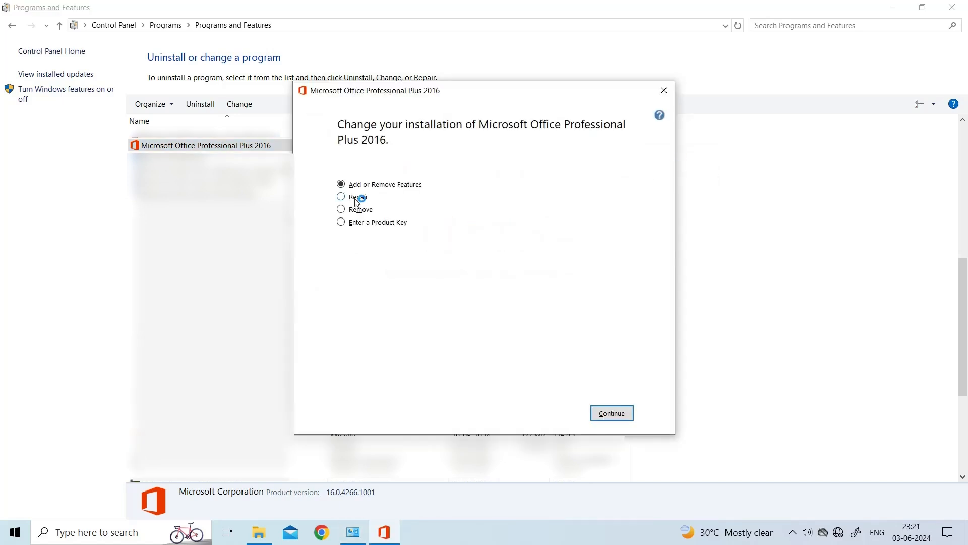
left_click(341, 197)
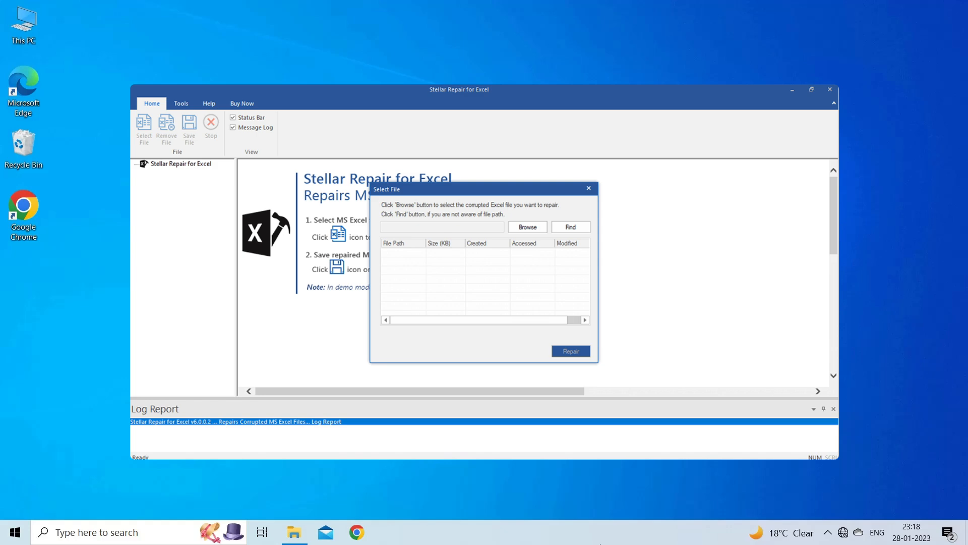
Step: Close Stellar Repair for Excel from its Select File window
left_click(829, 89)
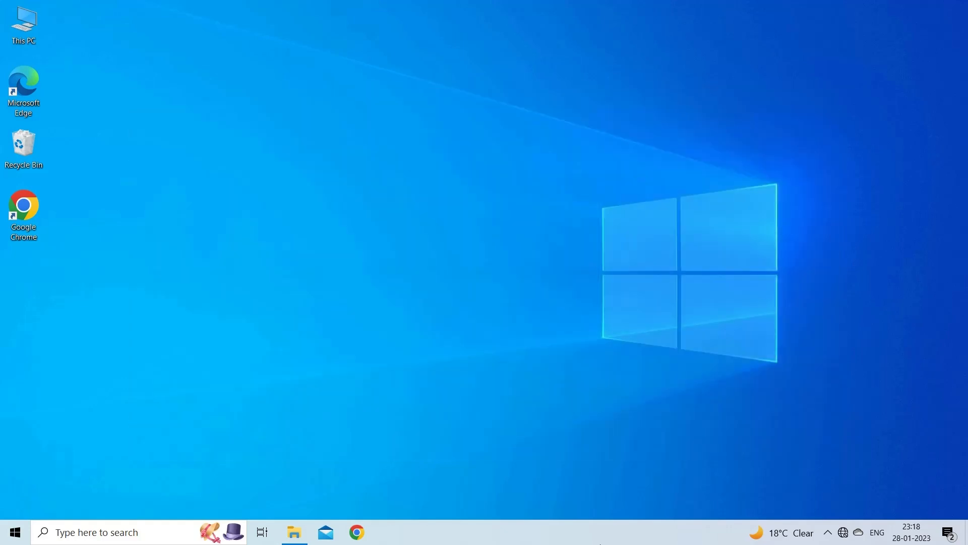